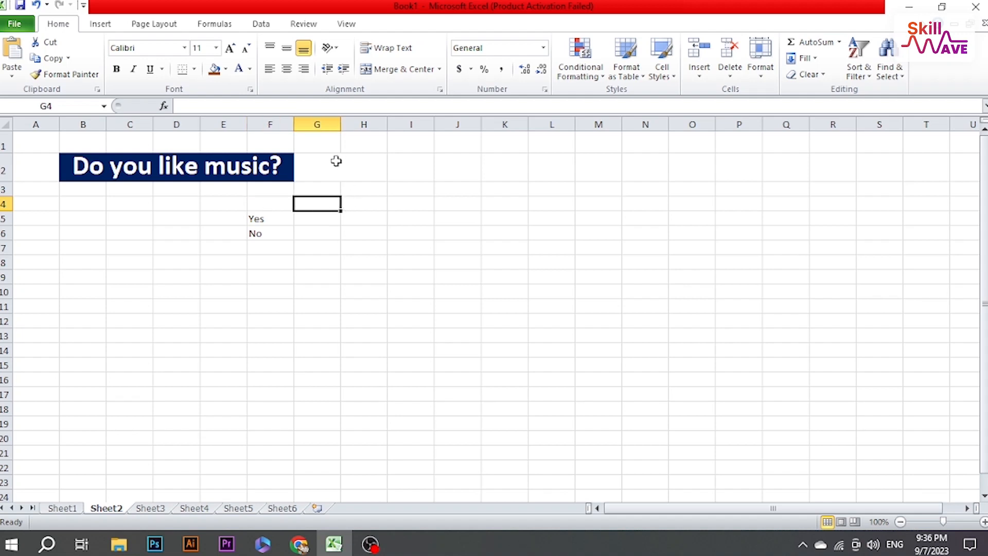
Merge and center G2:H2 beside the 'Do you like music?' banner
left_click(457, 166)
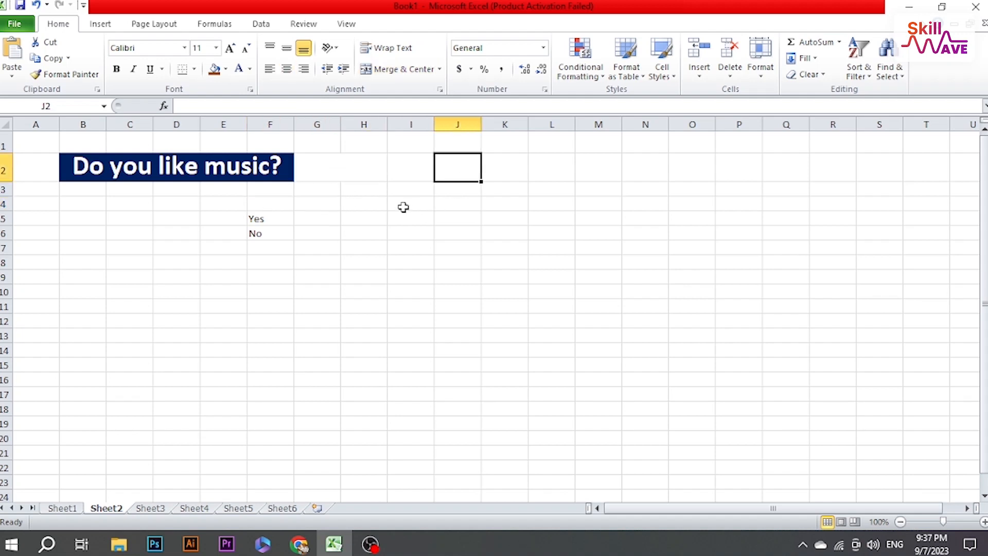
mouse_move(336, 243)
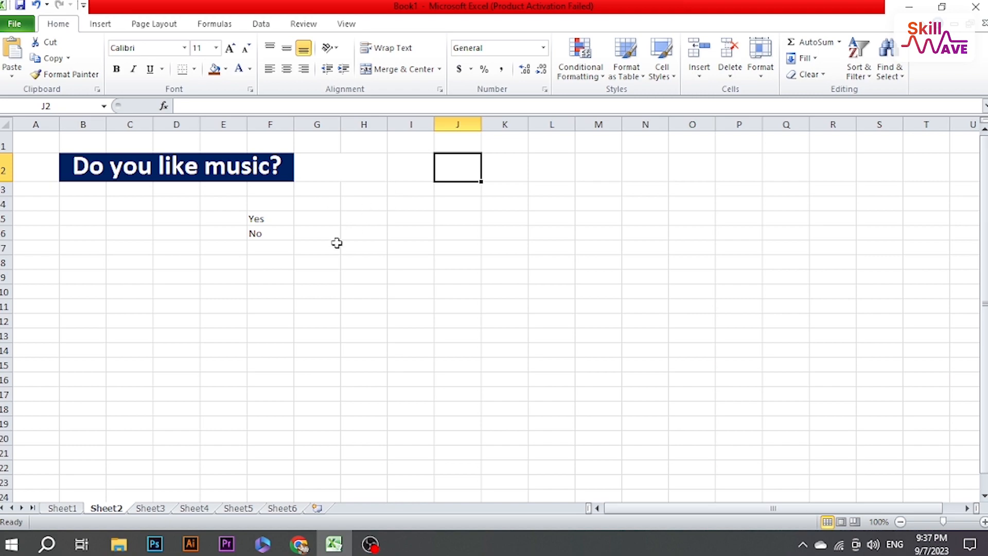
left_click(317, 247)
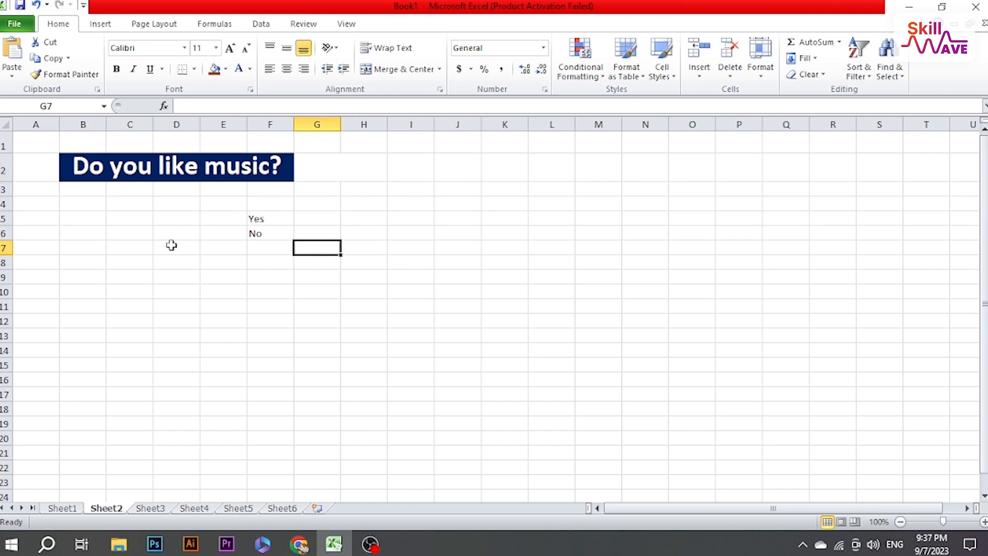
mouse_move(270, 241)
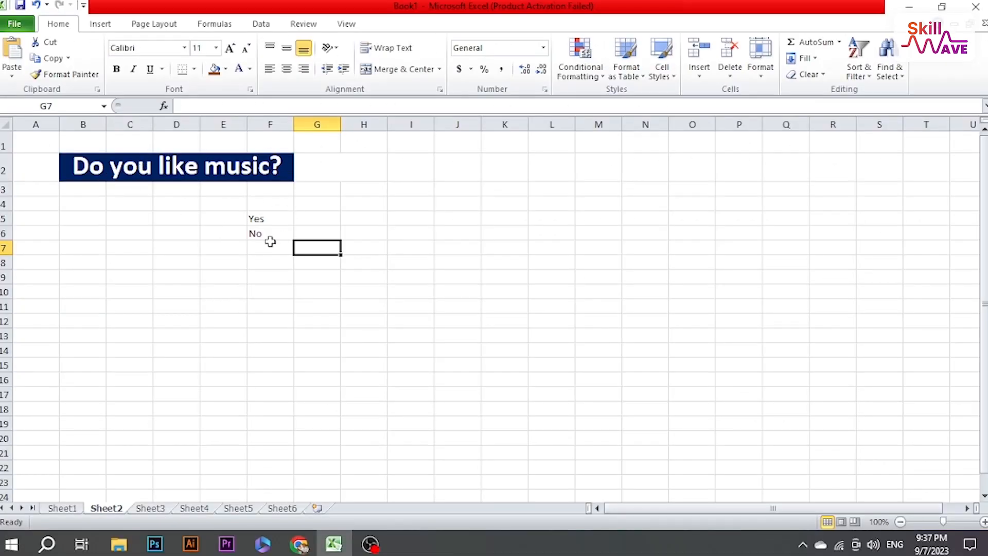
mouse_move(230, 171)
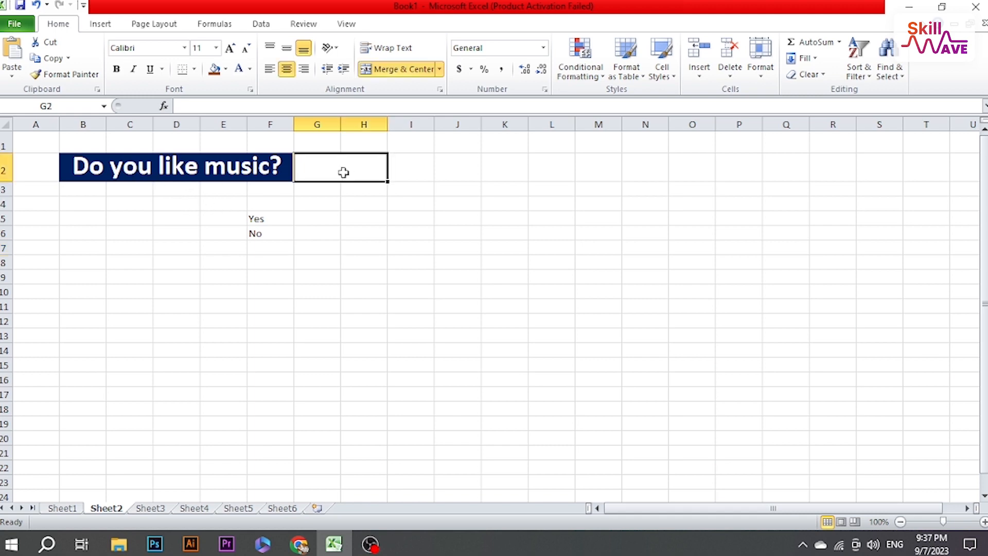
mouse_move(350, 168)
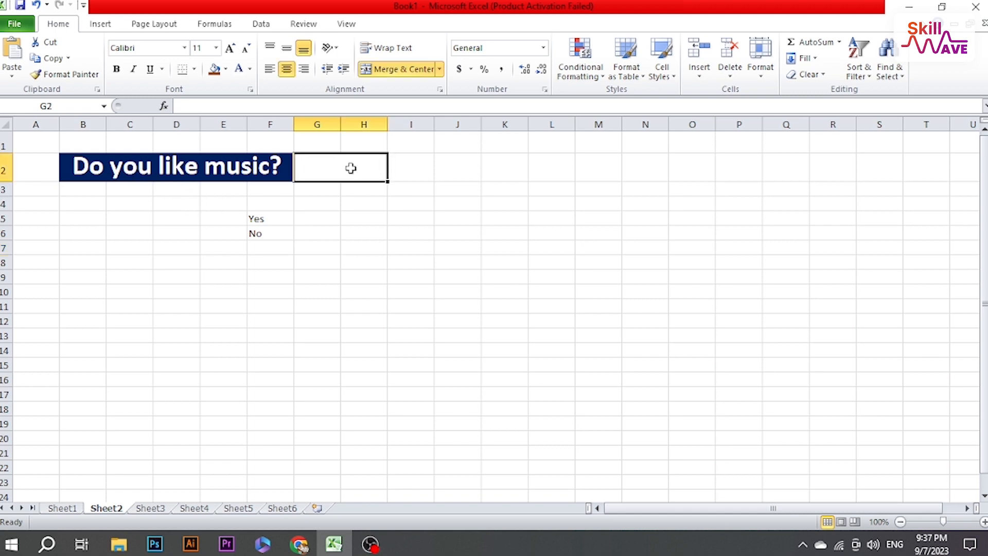
Bring up Data Validation for the merged cell G2:H2 from the Data commands
left_click(261, 23)
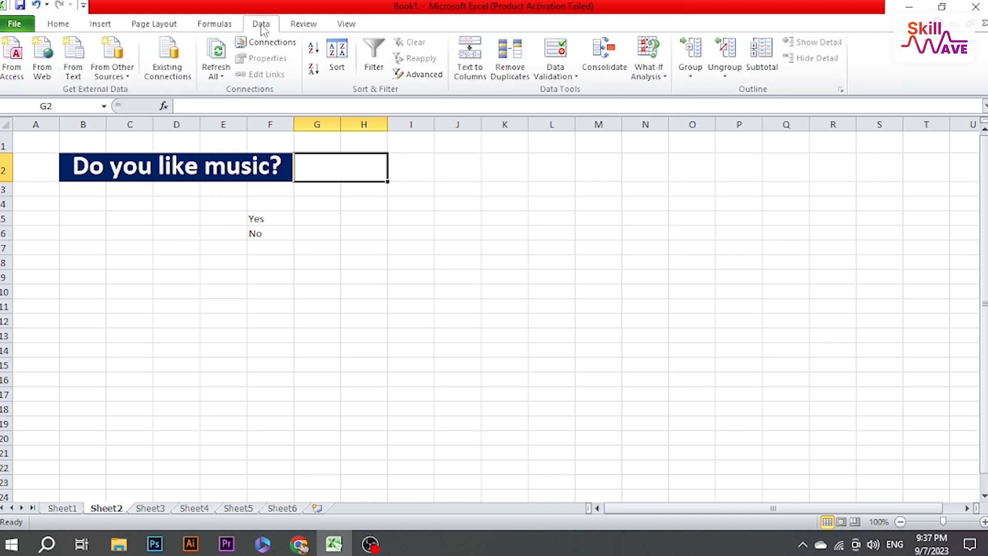
mouse_move(535, 100)
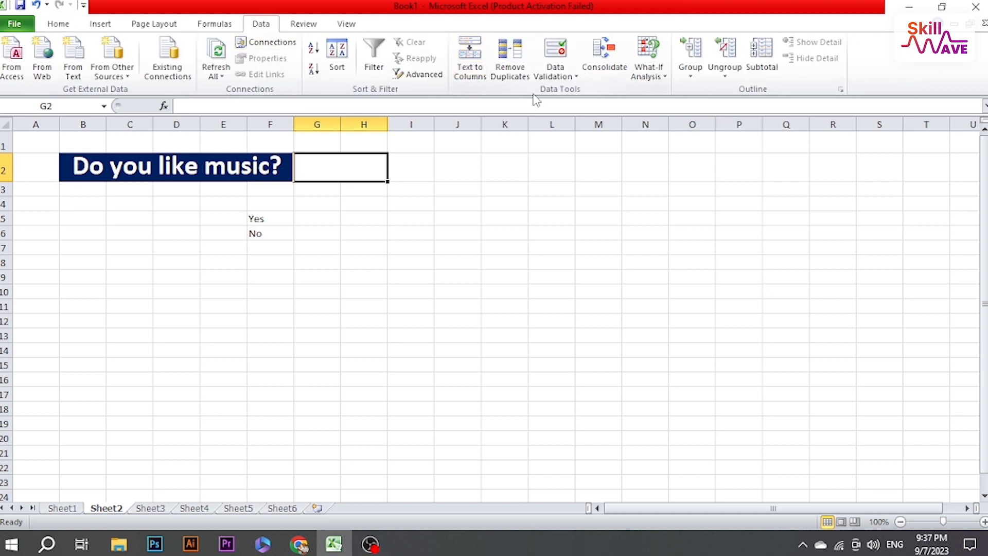
left_click(554, 52)
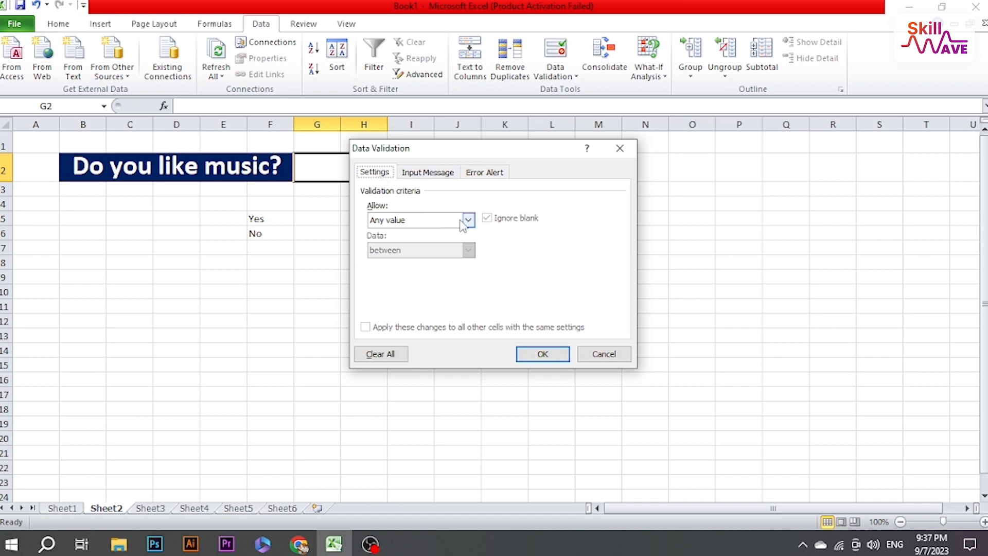
Allow only a List sourced from the Yes/No cells F5:F6 and apply it
left_click(467, 219)
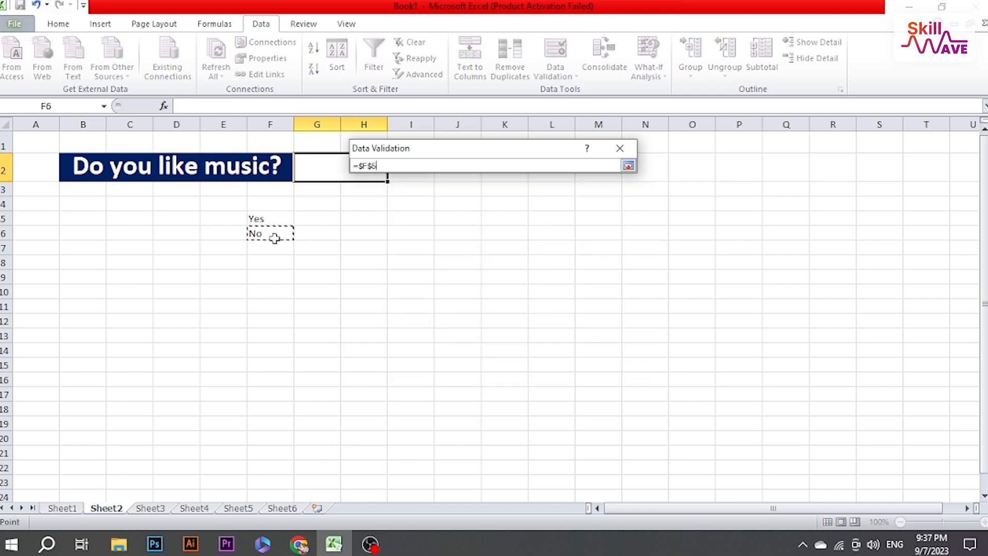
left_click_drag(255, 233, 255, 218)
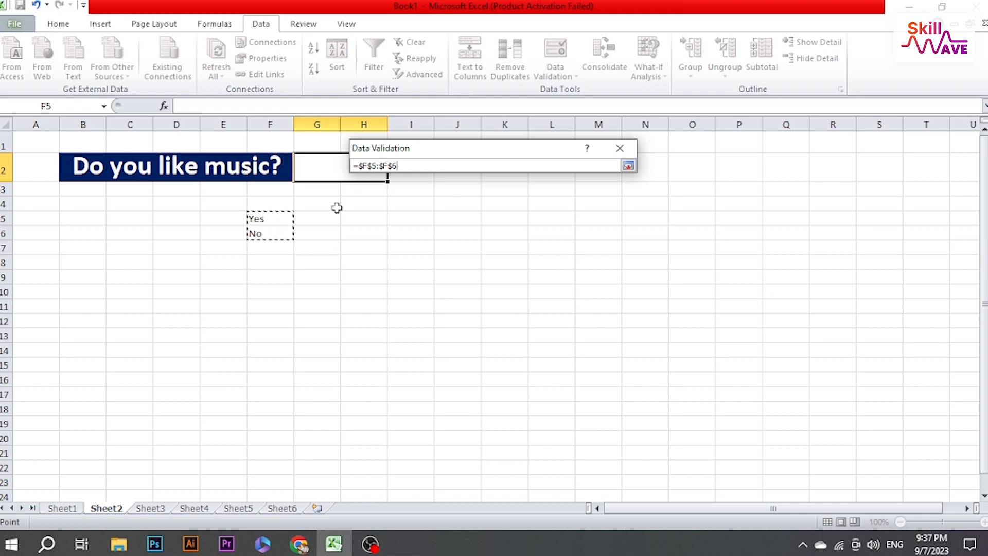
left_click(627, 165)
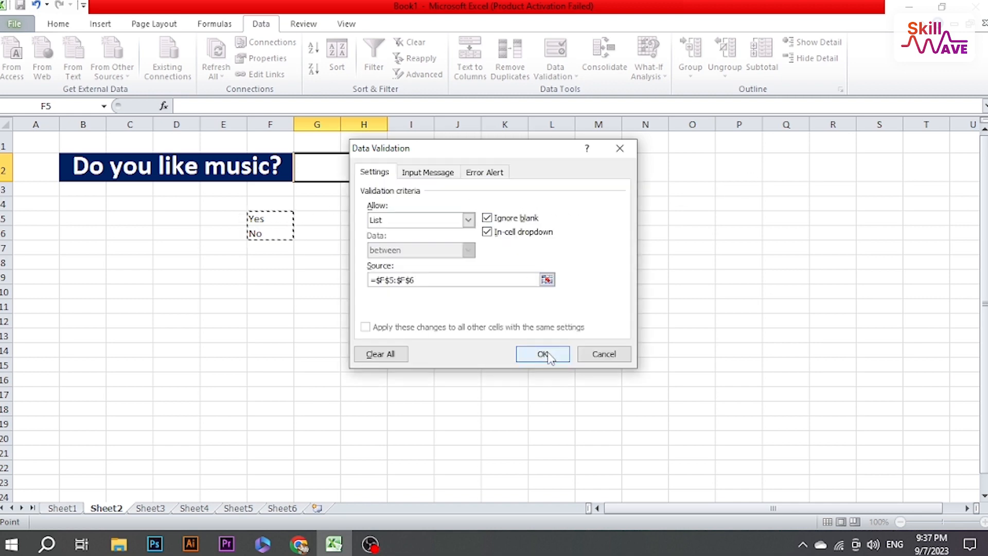
left_click(542, 354)
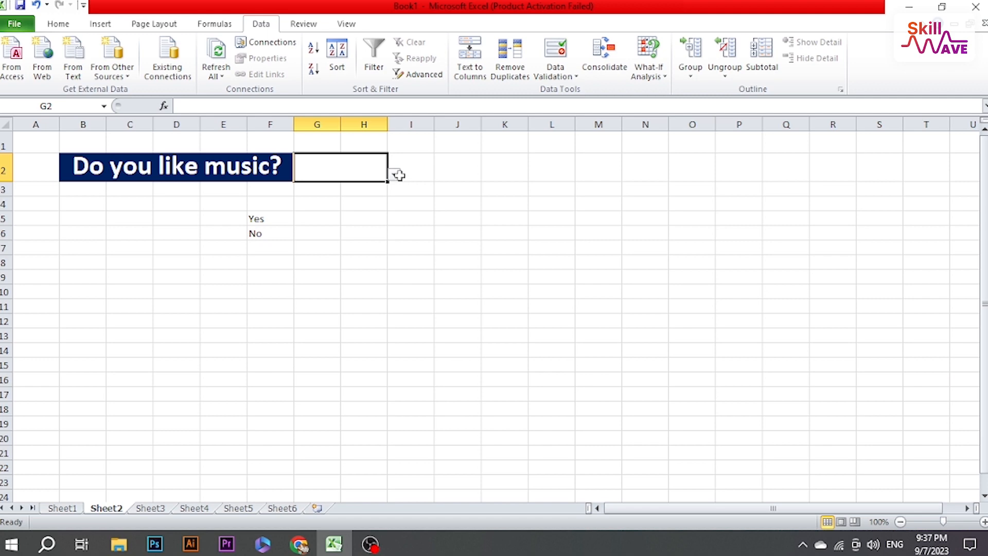
Choose Yes from the new in-cell dropdown in G2:H2
left_click(393, 174)
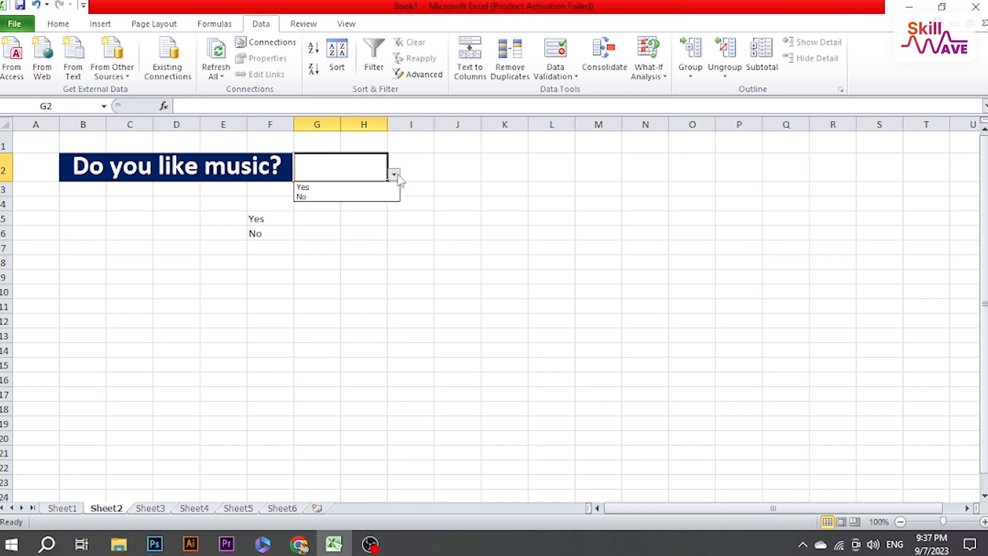
left_click(302, 186)
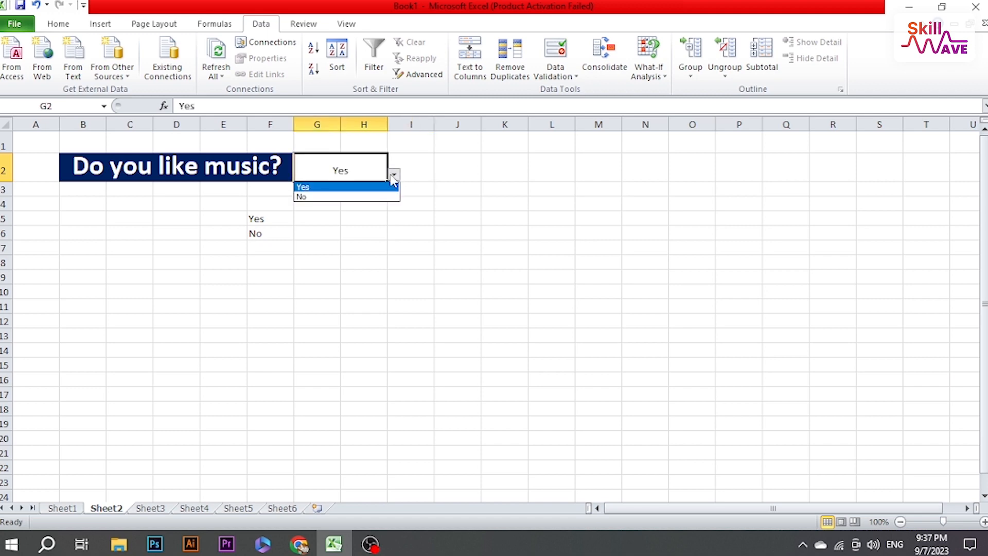